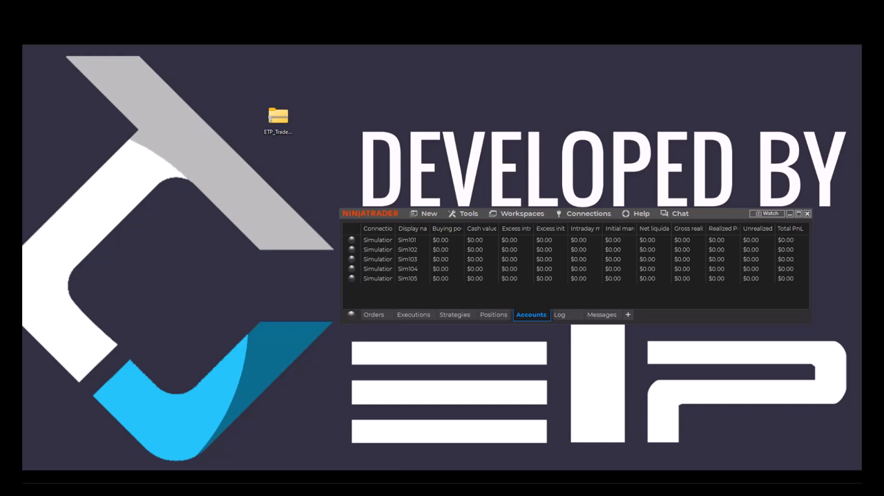
pyautogui.moveTo(475, 246)
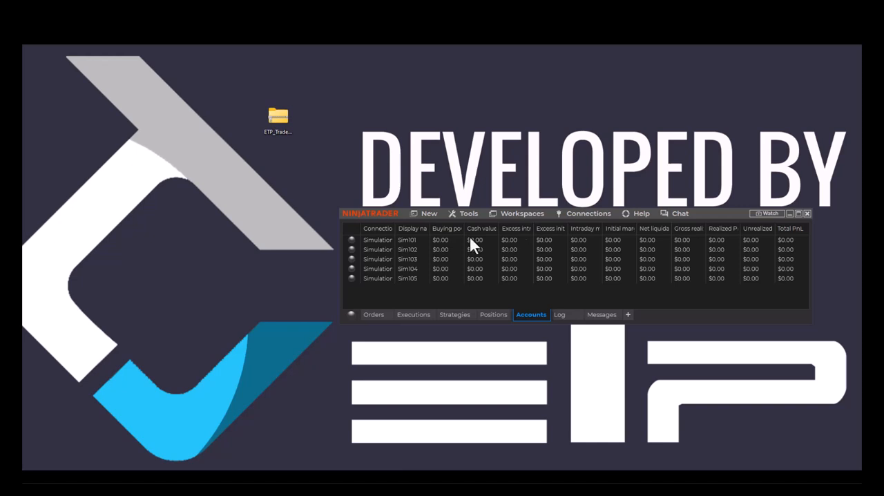
pyautogui.moveTo(304, 155)
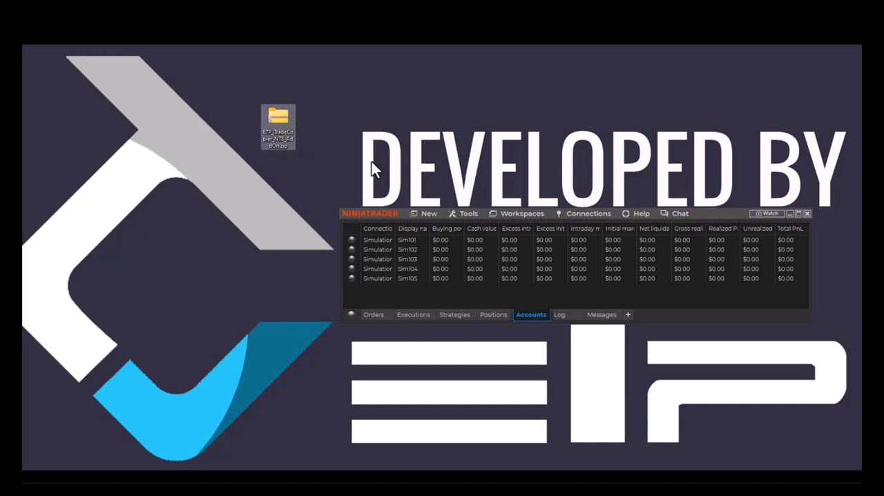
pyautogui.moveTo(288, 154)
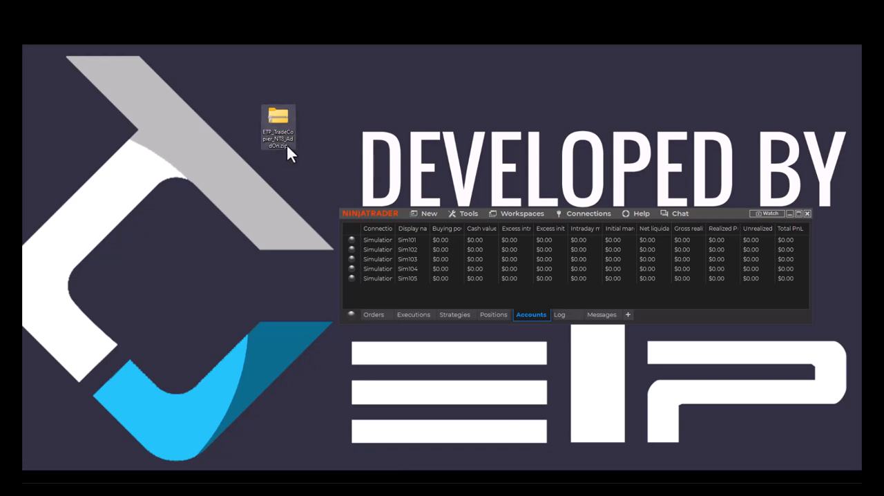
pyautogui.moveTo(330, 147)
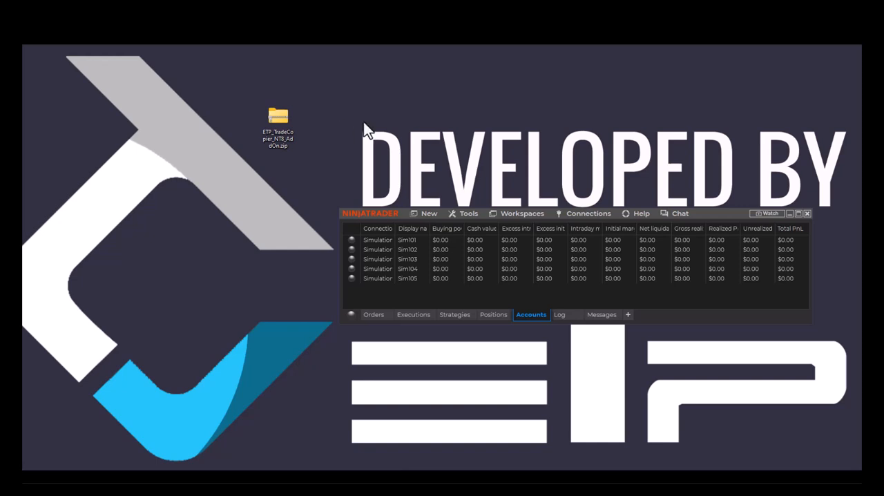
pyautogui.moveTo(476, 220)
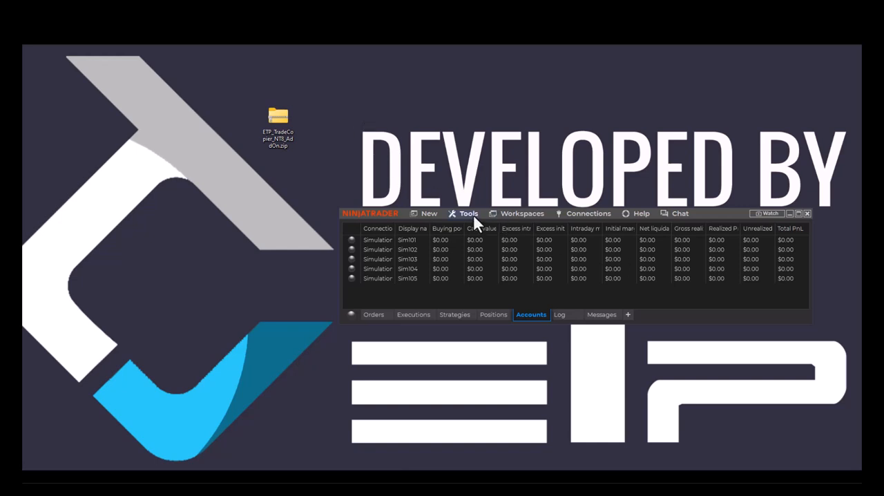
# - Begin a NinjaScript Add-On import and select ETP_TradeCopier_NT8_AddOn.zip from the Desktop
pyautogui.click(467, 213)
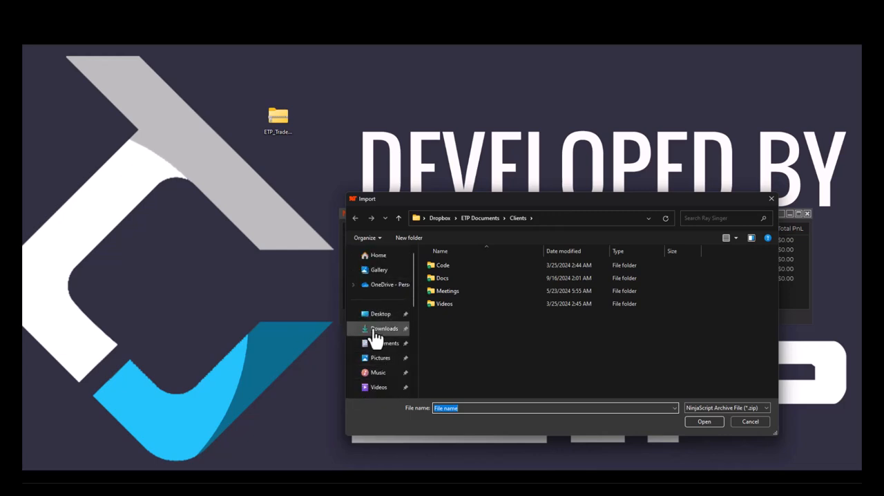
pyautogui.click(378, 313)
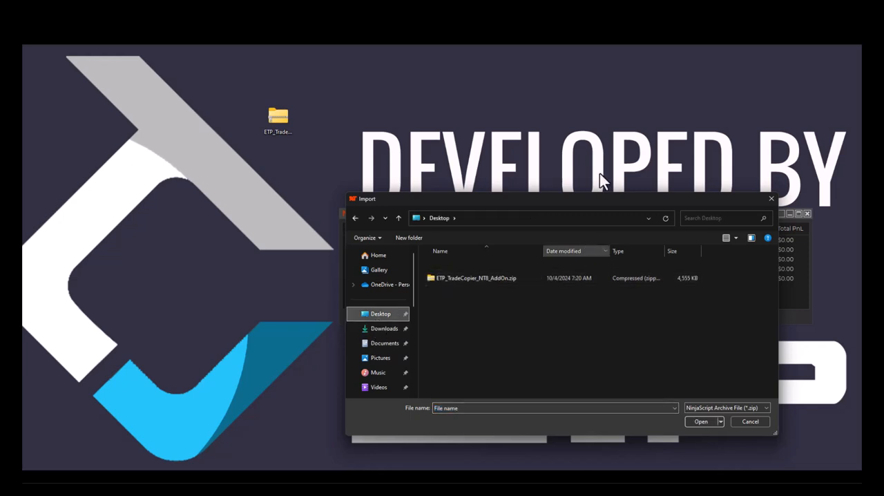
pyautogui.click(472, 278)
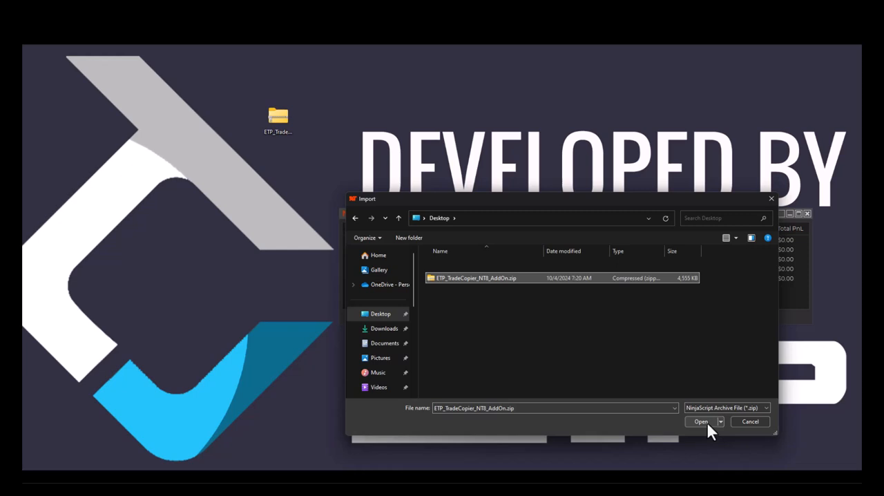
# - Import the archive, accepting both trust warnings and the restart-required notice
pyautogui.click(700, 422)
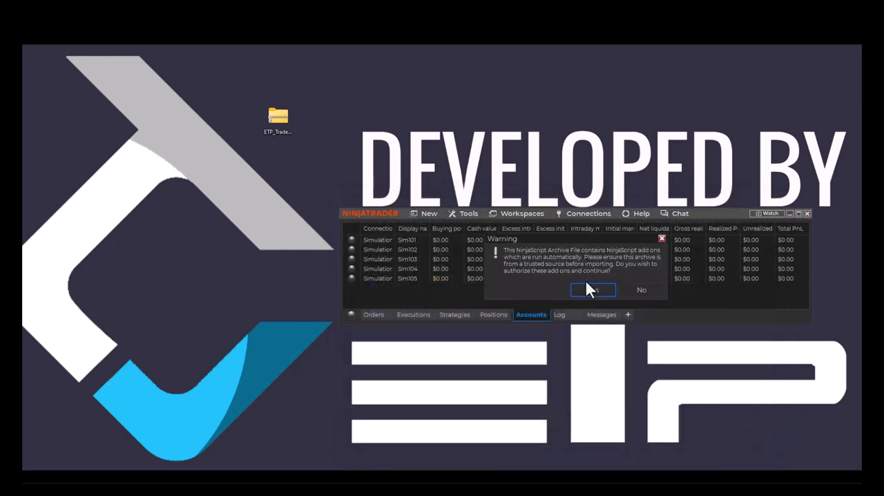
pyautogui.click(591, 290)
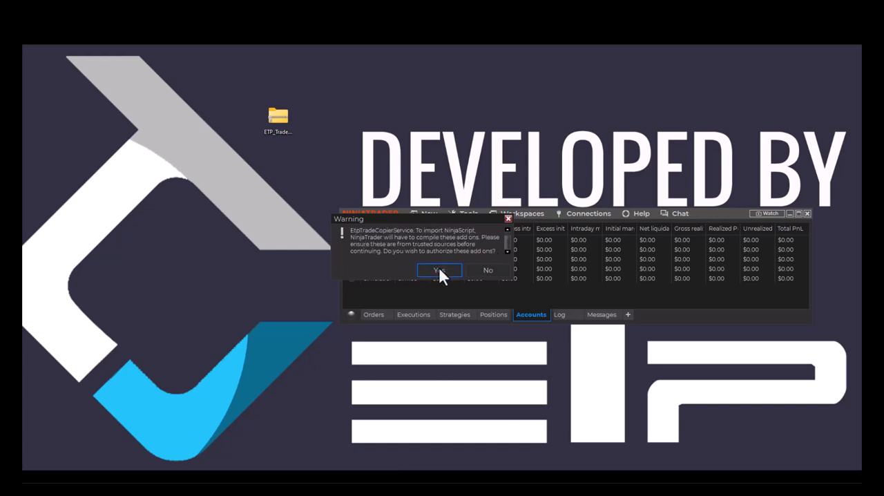
pyautogui.click(439, 270)
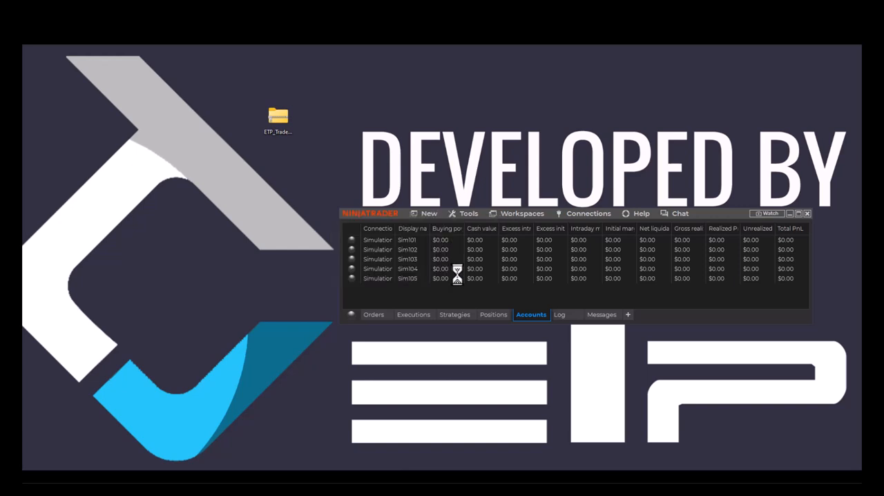
pyautogui.moveTo(462, 279)
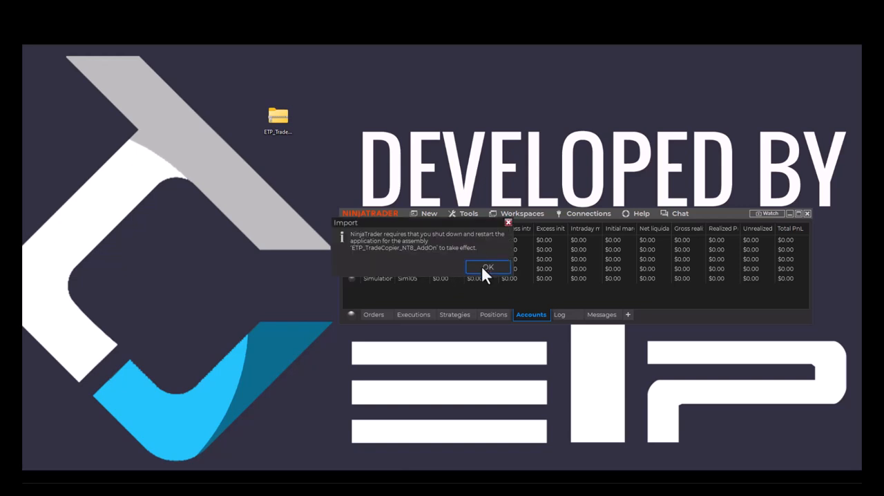
pyautogui.click(488, 266)
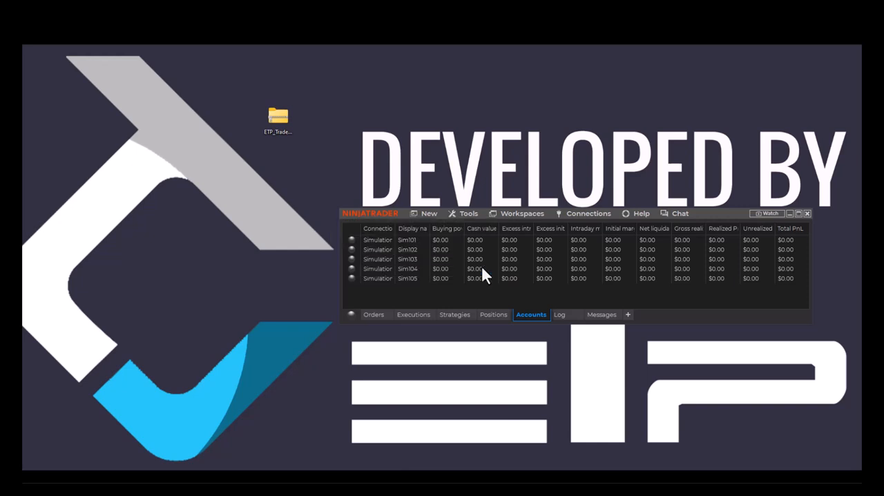
# - Restart NinjaTrader 8 and show 'ETP Trade Copier - Connected' in the Tools menu
pyautogui.click(814, 213)
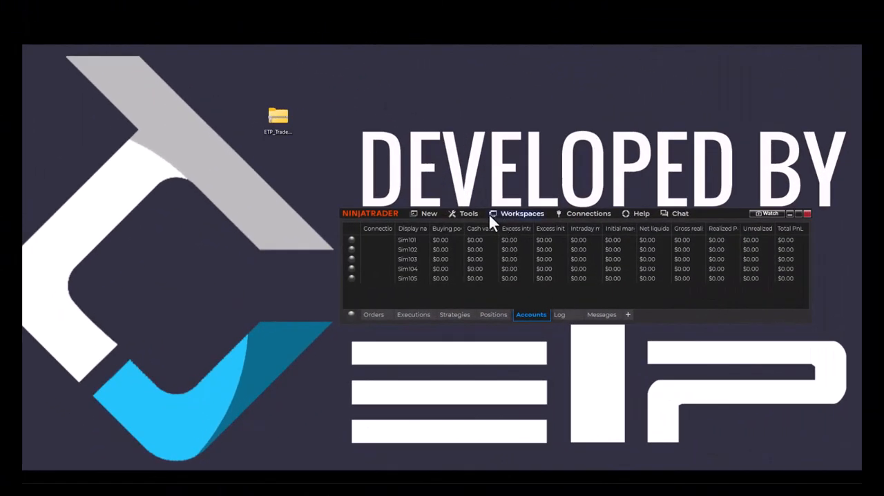
pyautogui.click(468, 212)
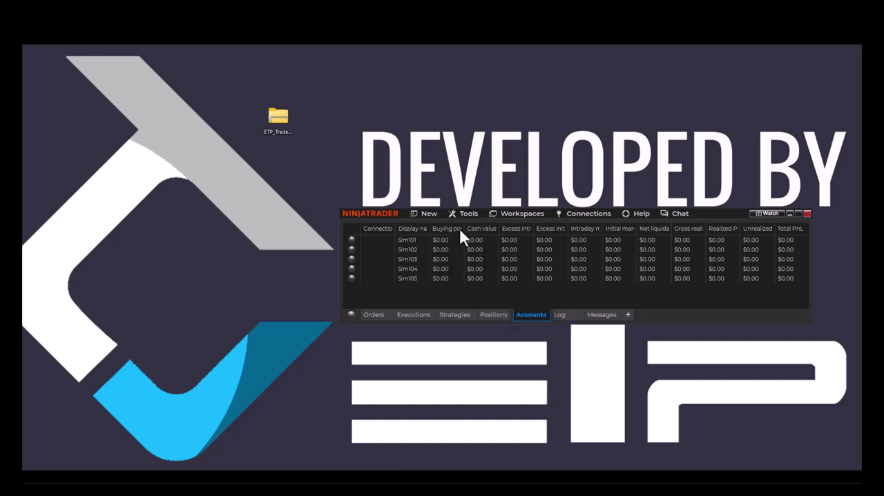
pyautogui.click(467, 213)
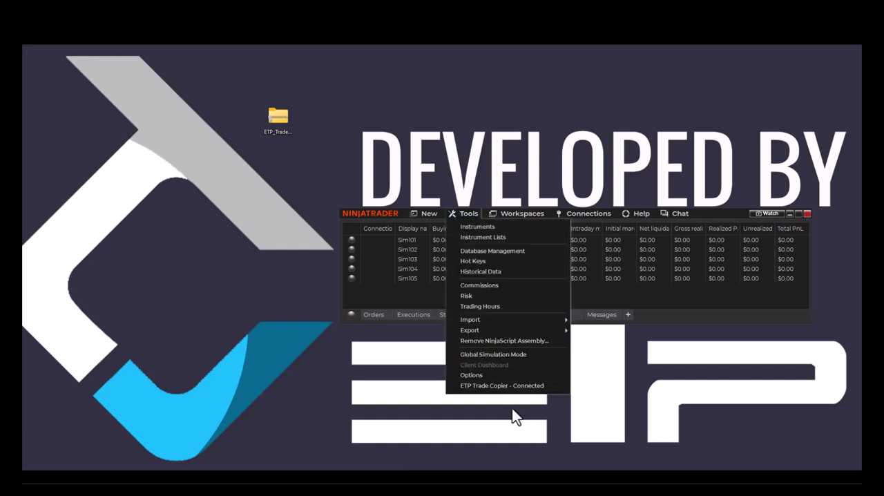